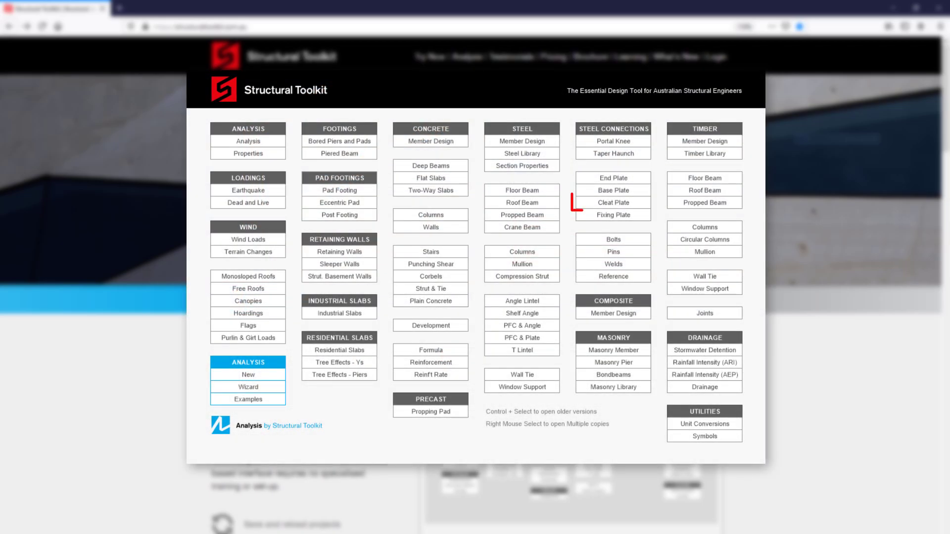
mouse_move(613, 202)
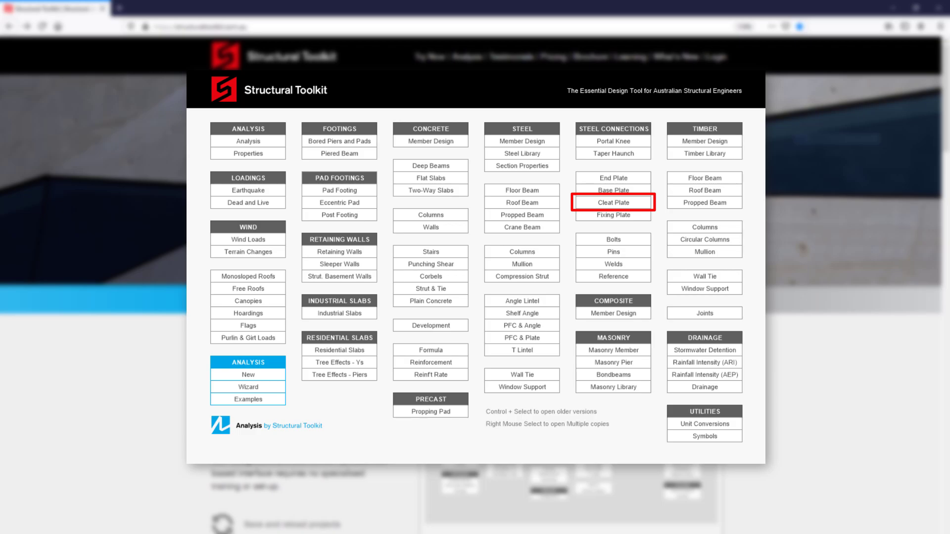
Bring up the Cleat Plate Design project with Floor Beam FB01 on the Desktop.
click(612, 201)
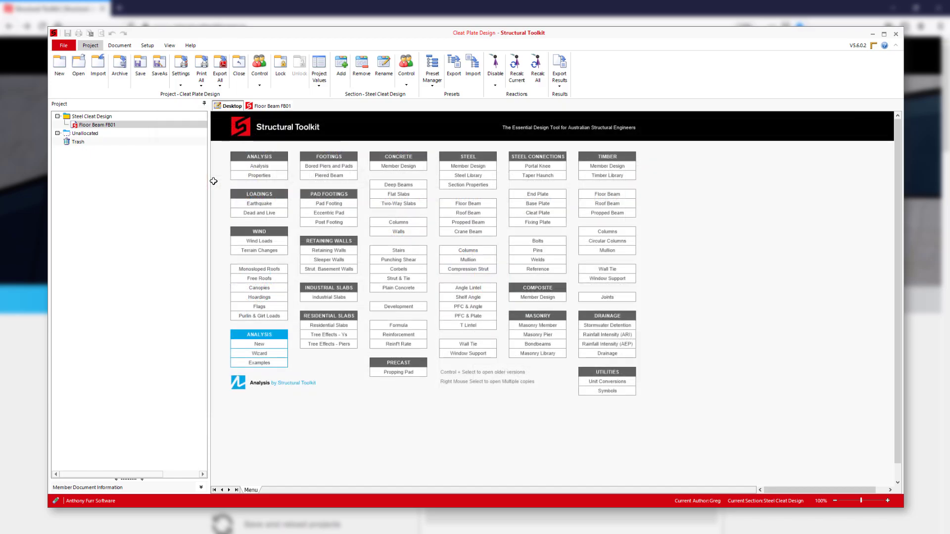
mouse_move(536, 213)
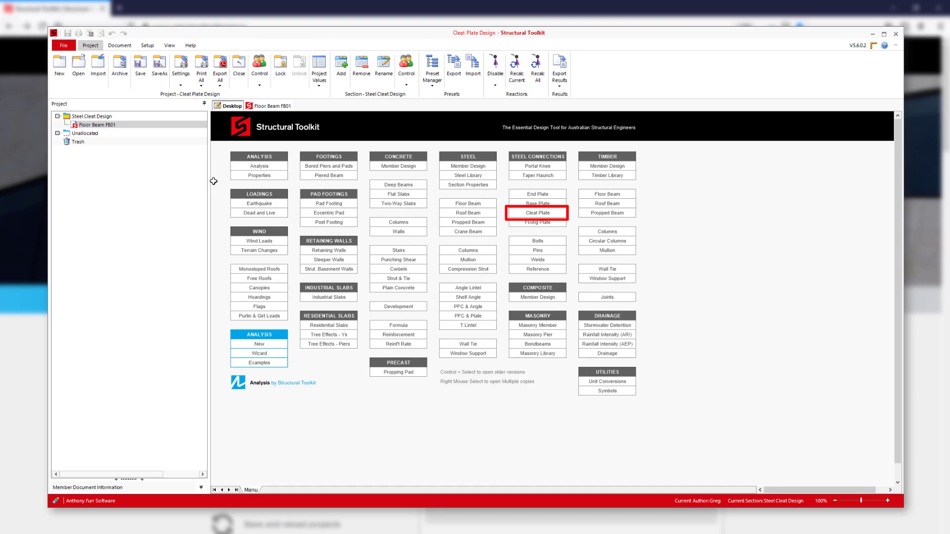
Create a new cleat plate design named Side Cleat SC01 and begin choosing its supported beam section.
click(883, 35)
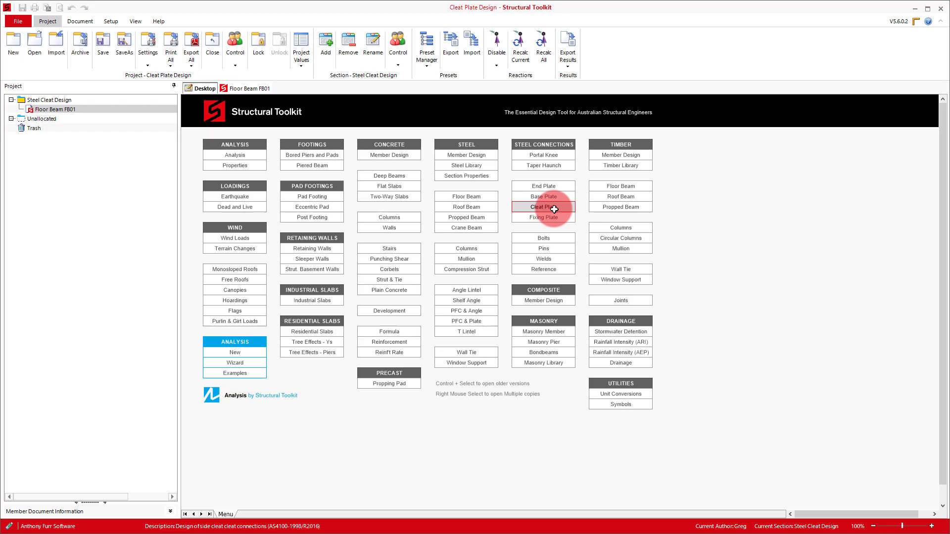
click(544, 207)
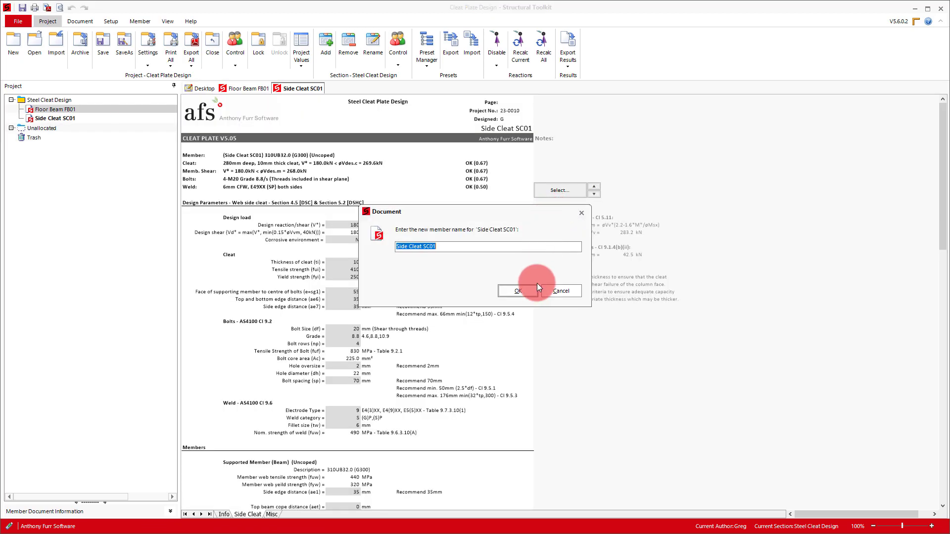
click(517, 291)
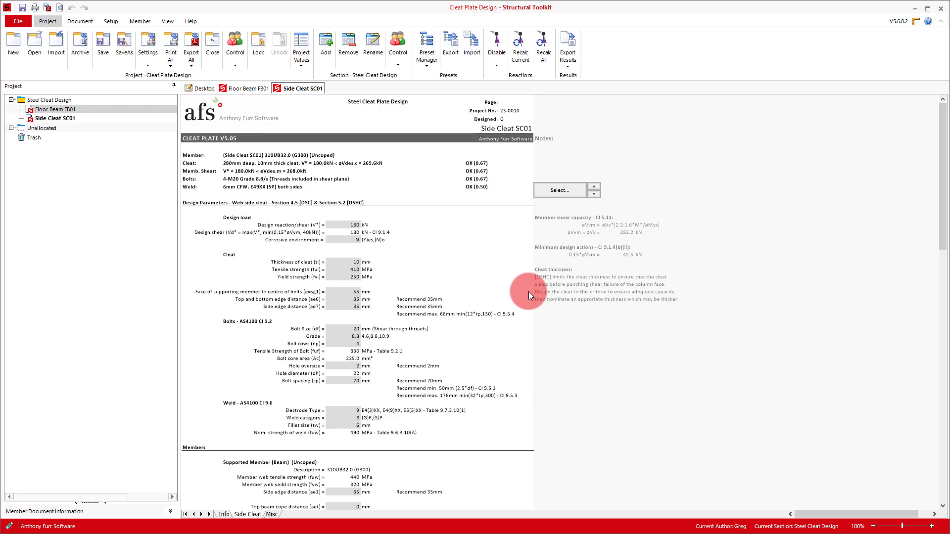
click(558, 190)
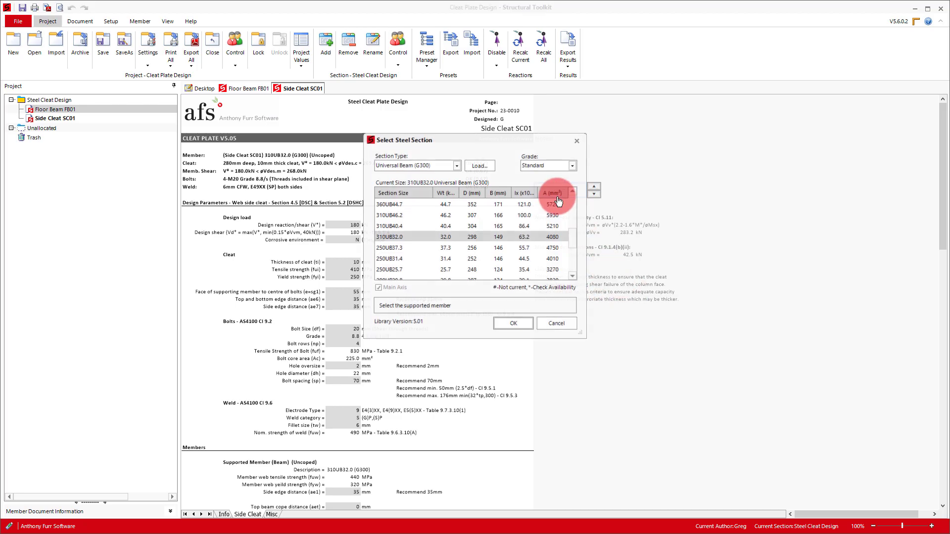
Set the supported beam to 250x90PFC (180 kN design load) and return to Floor Beam FB01.
click(457, 165)
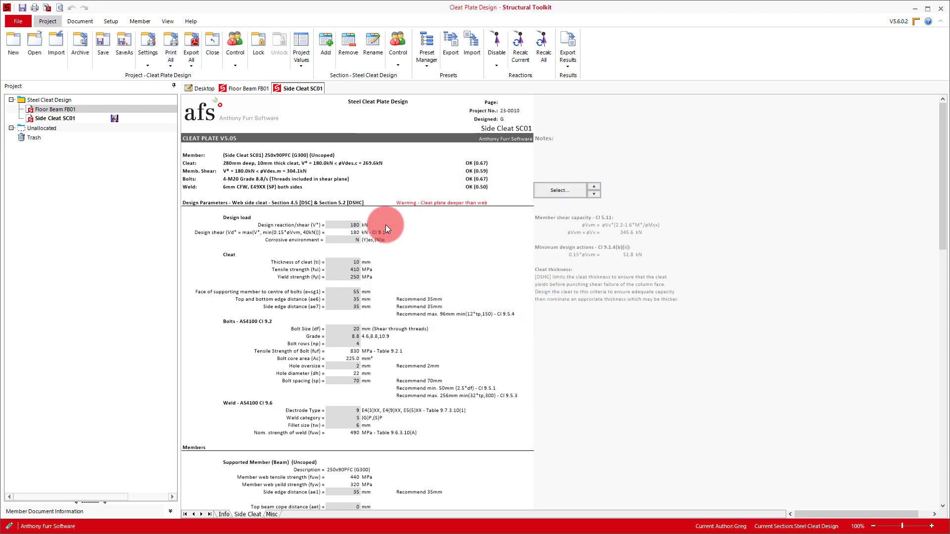
mouse_move(392, 281)
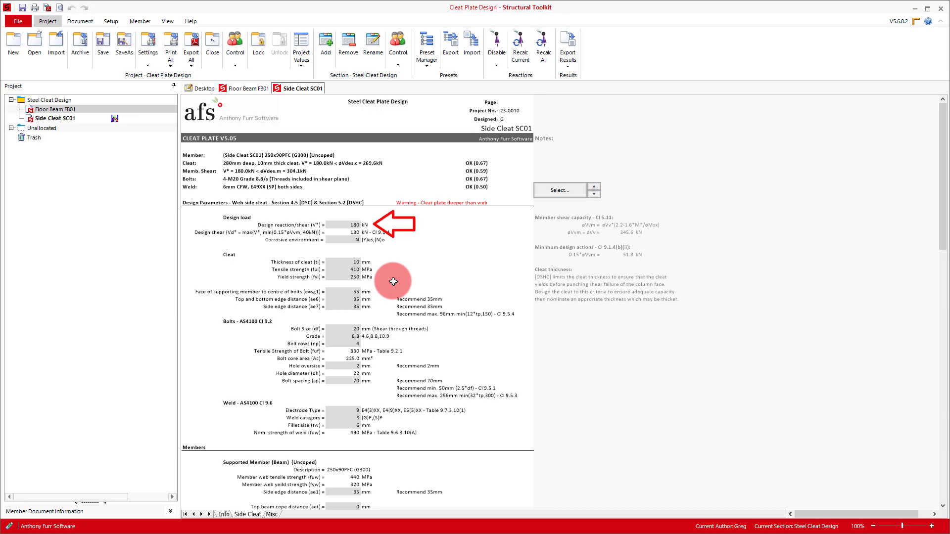
mouse_move(256, 147)
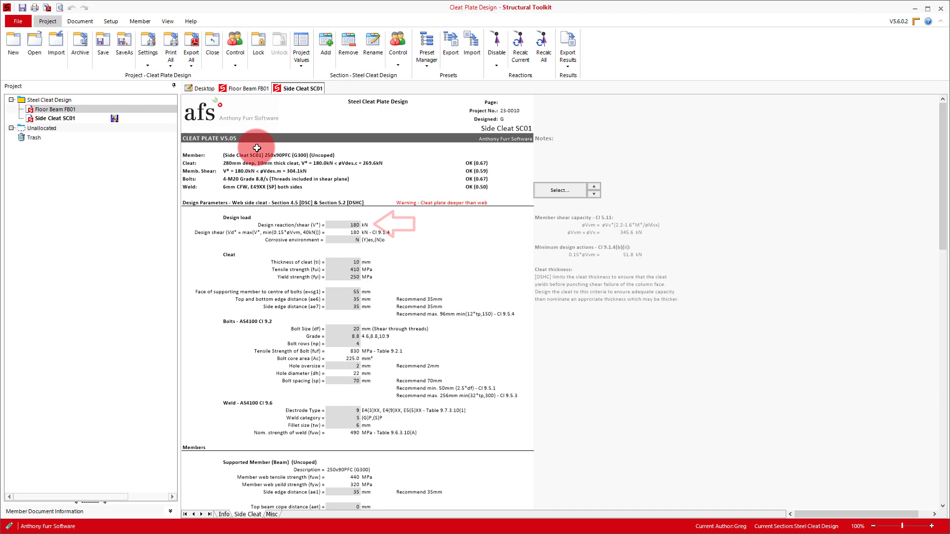
click(248, 88)
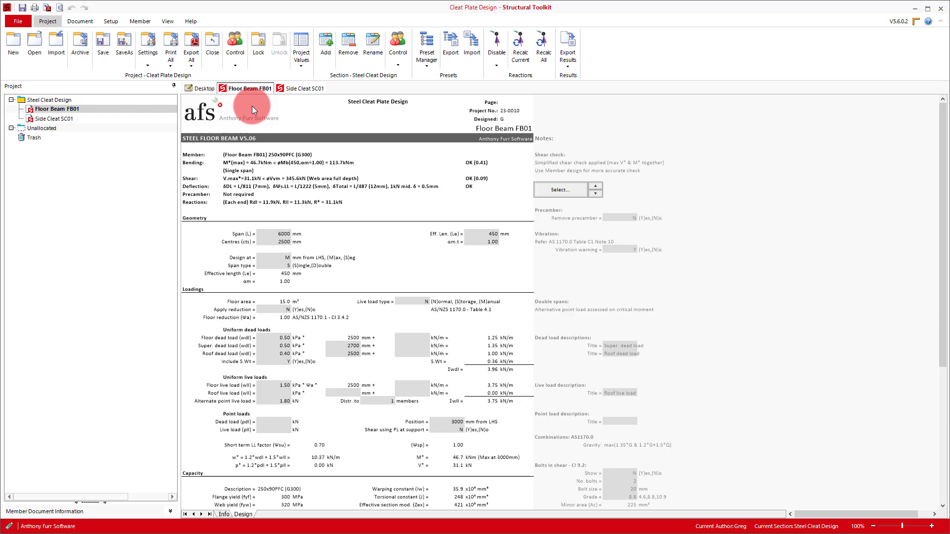
click(300, 88)
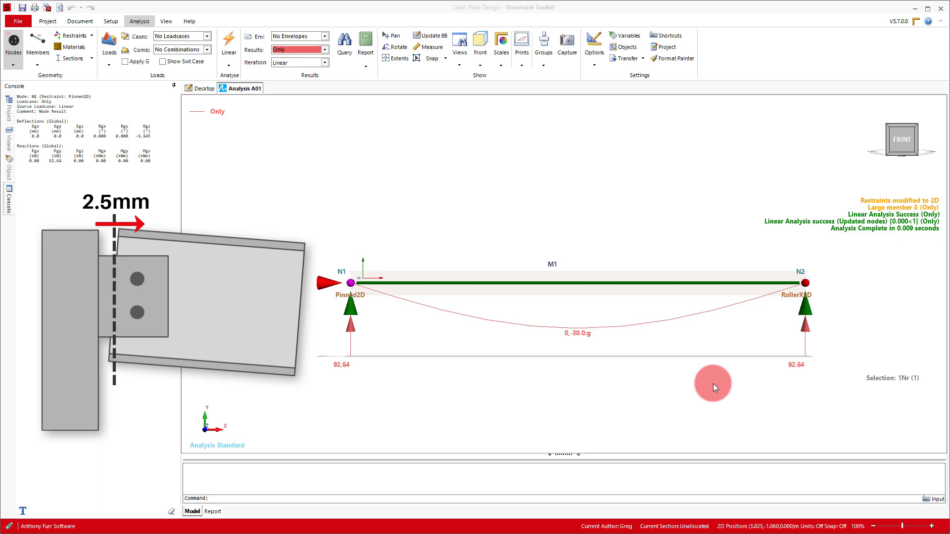
mouse_move(714, 388)
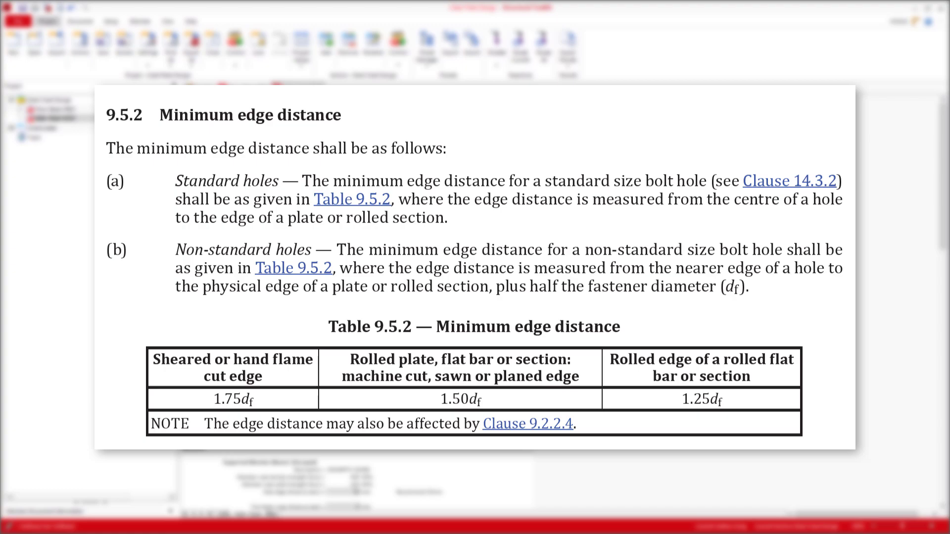
Set the cleat bolts to M20 grade 4.6 in 2 rows at 70 mm spacing.
click(433, 392)
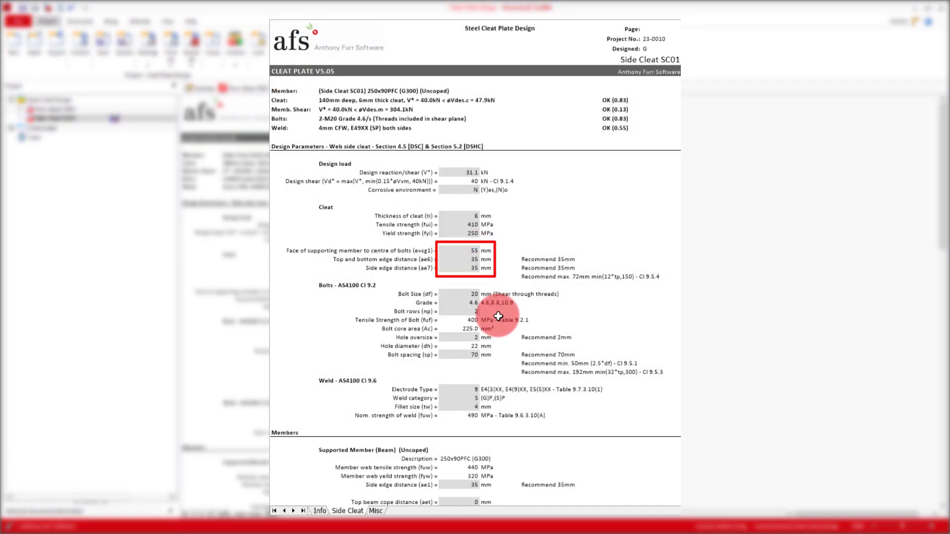
click(478, 294)
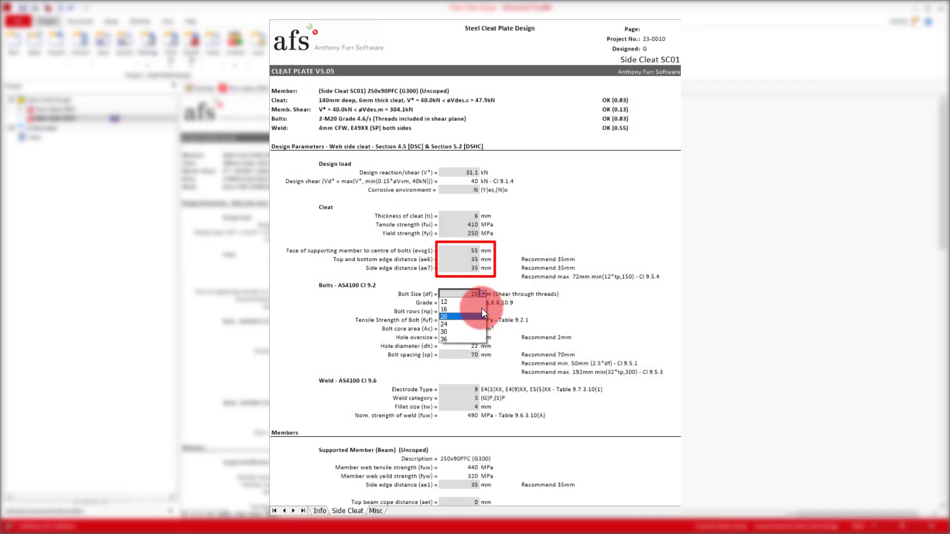
click(444, 309)
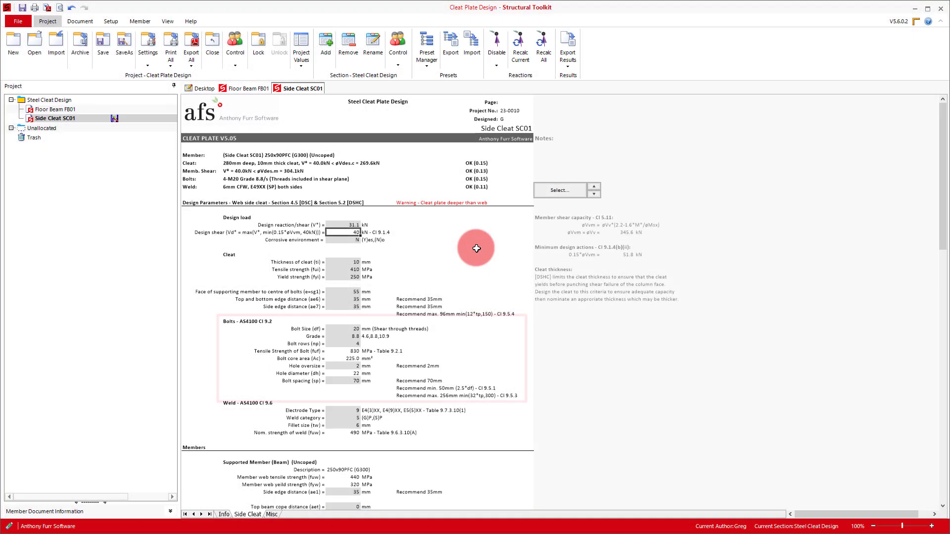
click(303, 357)
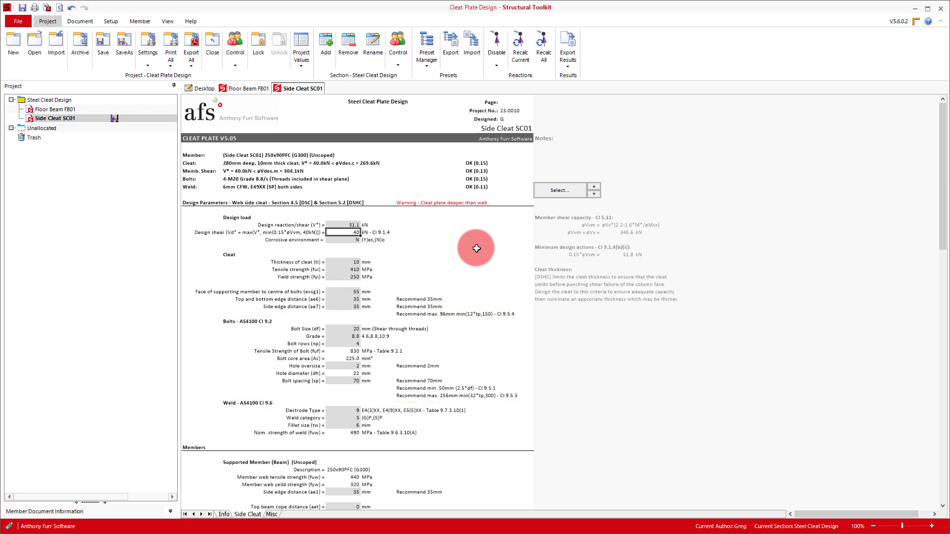
mouse_move(382, 321)
text(2)
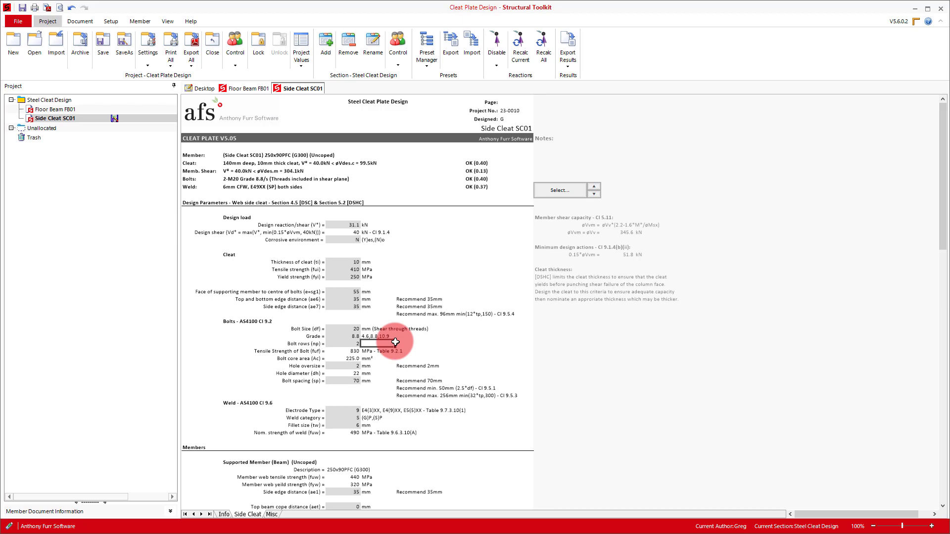
click(342, 337)
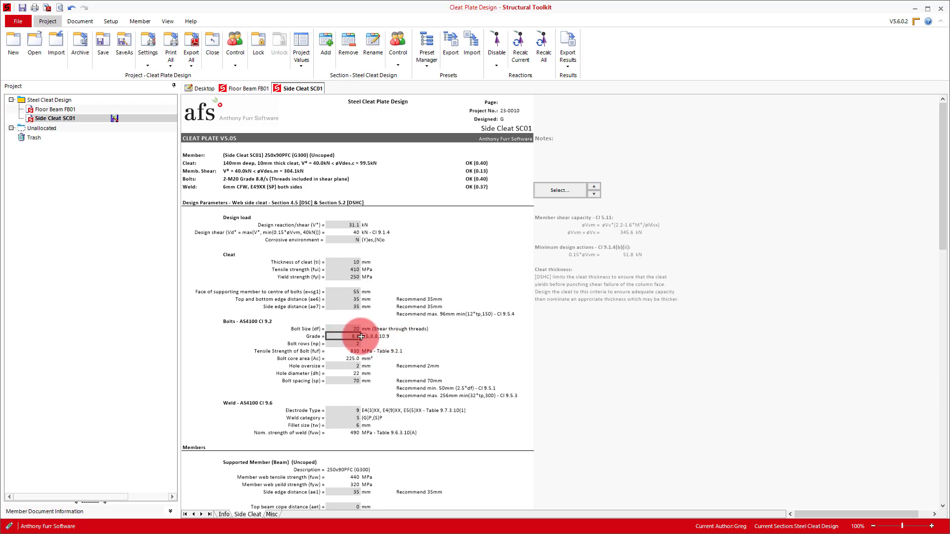
click(346, 337)
text(4.6)
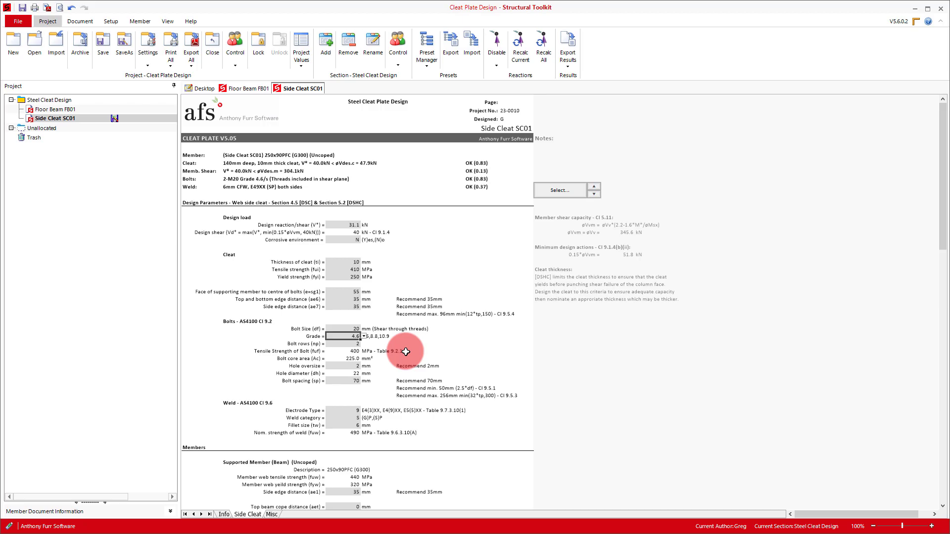
mouse_move(454, 355)
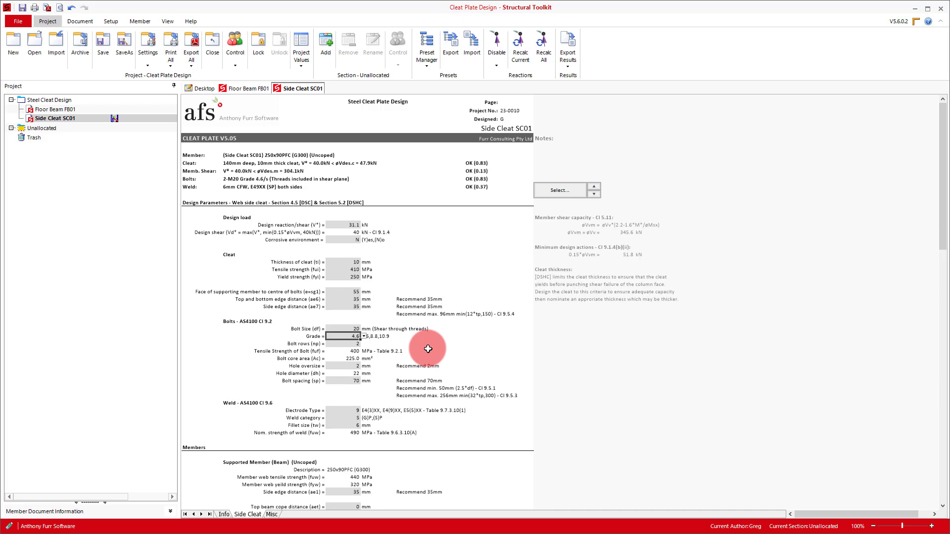
mouse_move(344, 424)
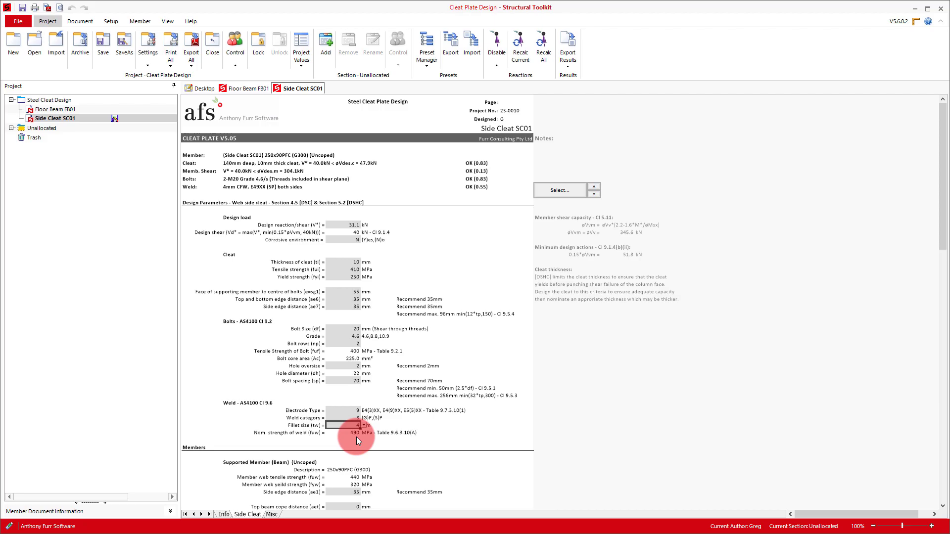
scroll(down, 3)
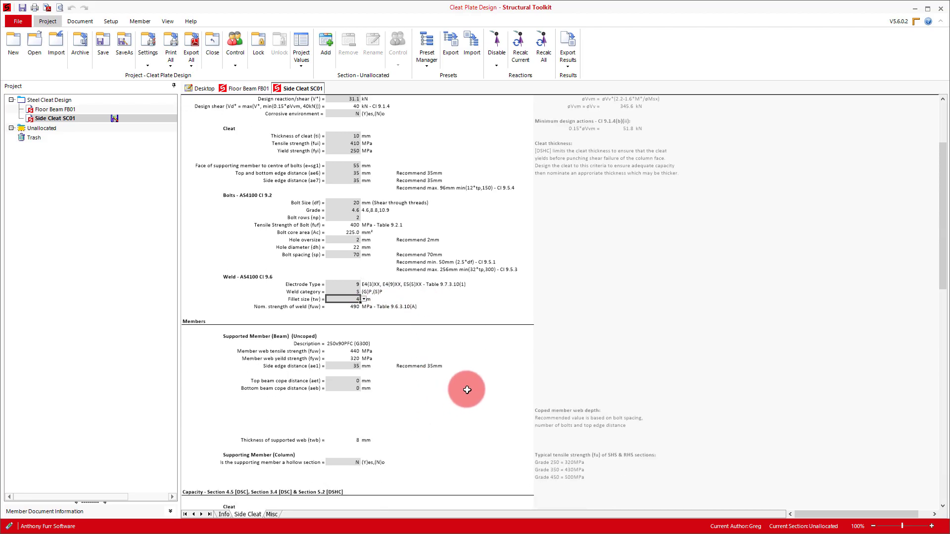
scroll(down, 3)
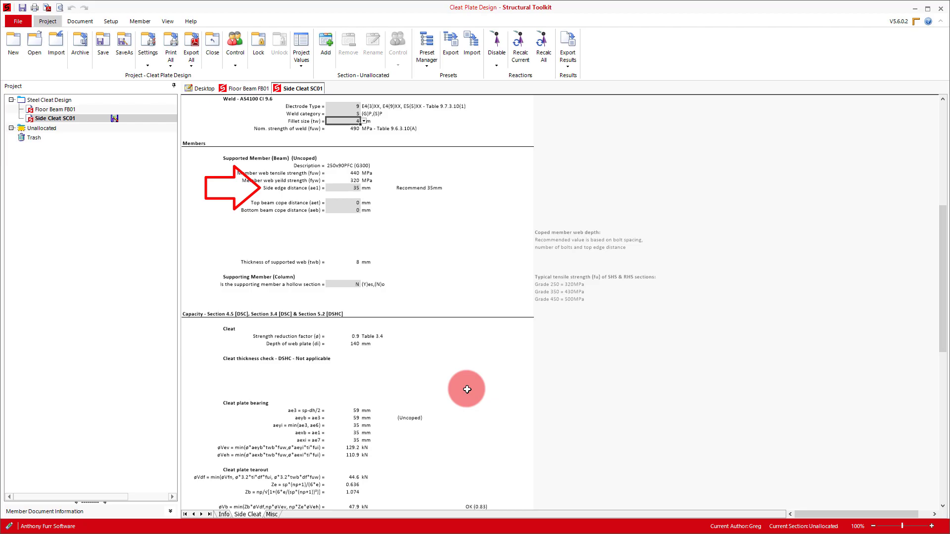
click(466, 390)
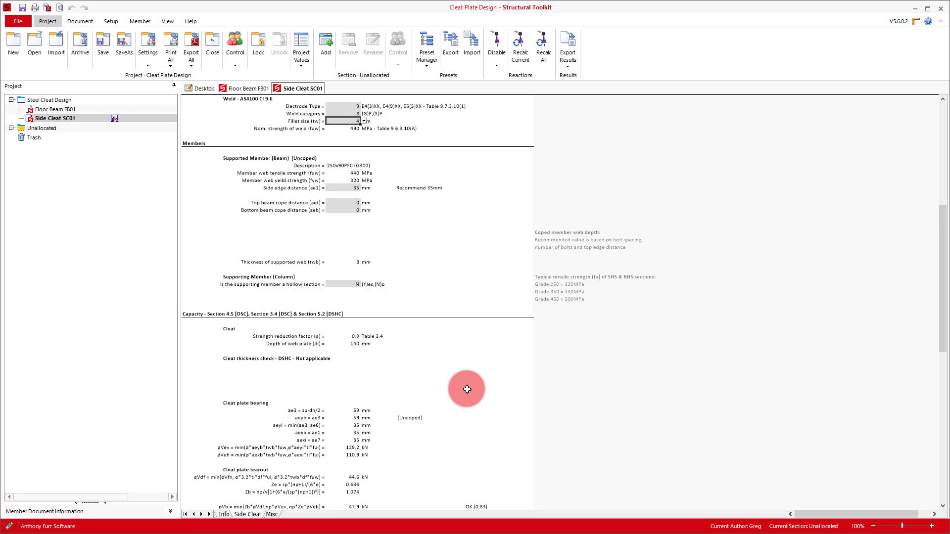
mouse_move(363, 273)
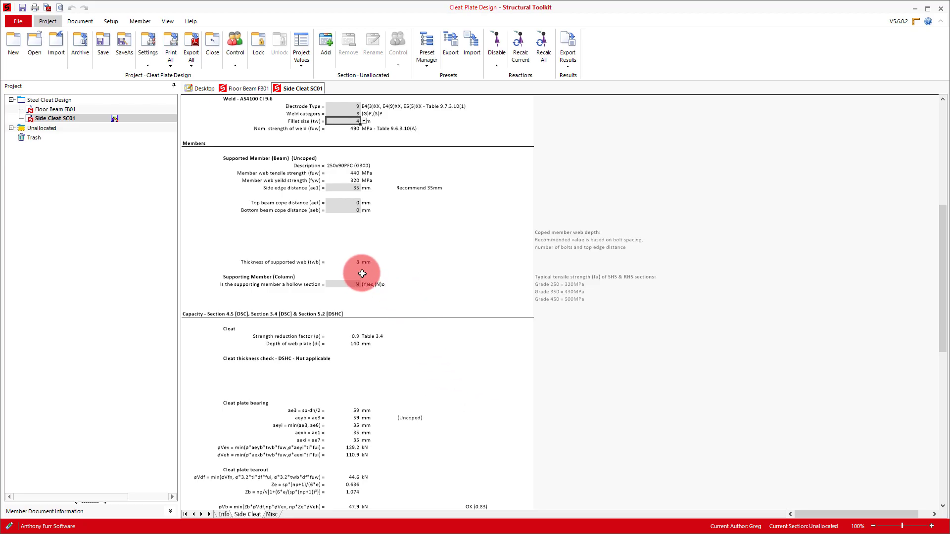
Set the supporting column as a hollow section (Y) with 430 MPa flange strength.
click(345, 284)
text(Y)
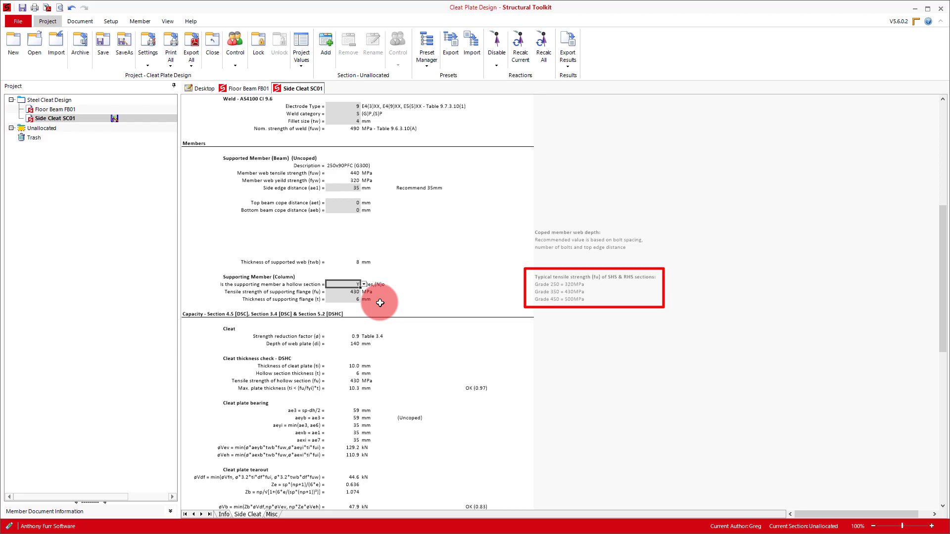
mouse_move(355, 298)
text(3.5)
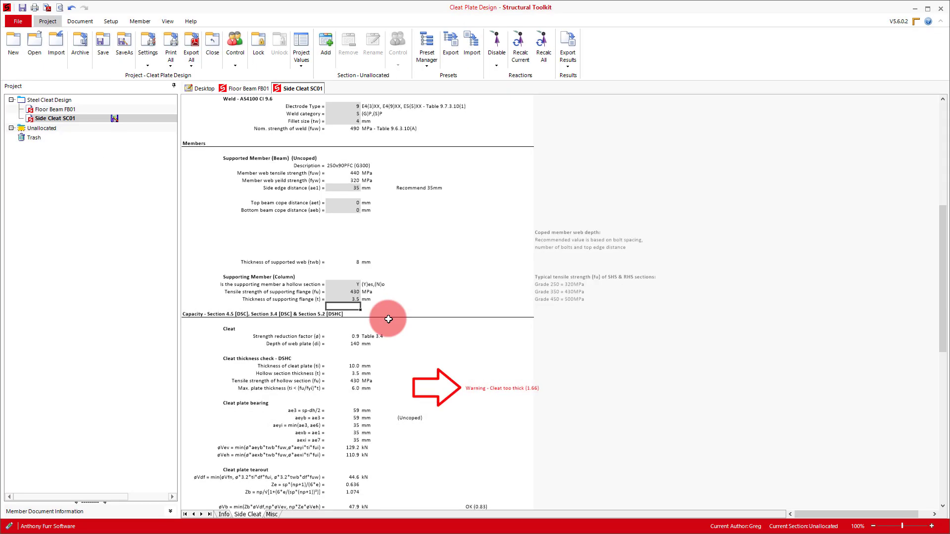
mouse_move(461, 384)
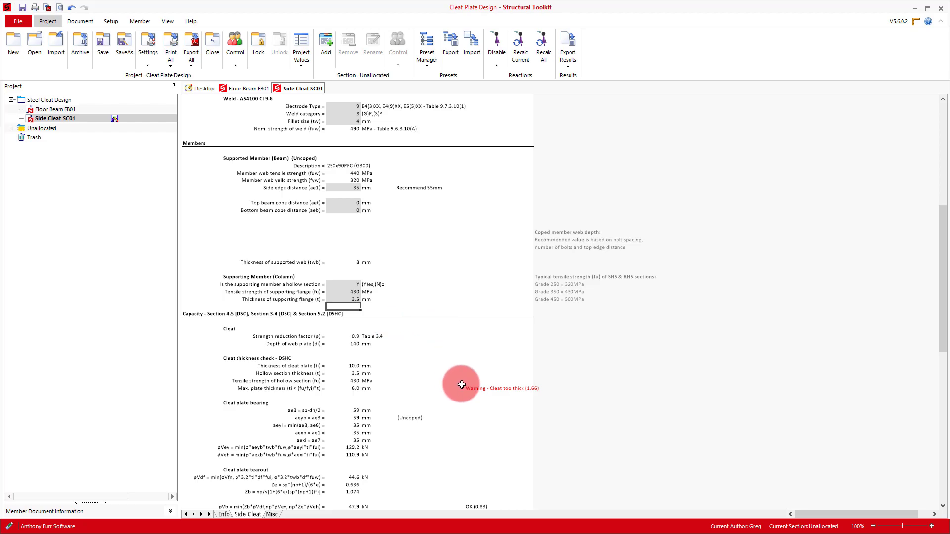
Set the supporting flange to 3.5 mm and reduce cleat thickness ti to 6 mm so the check passes at 1.00.
scroll(up, 3)
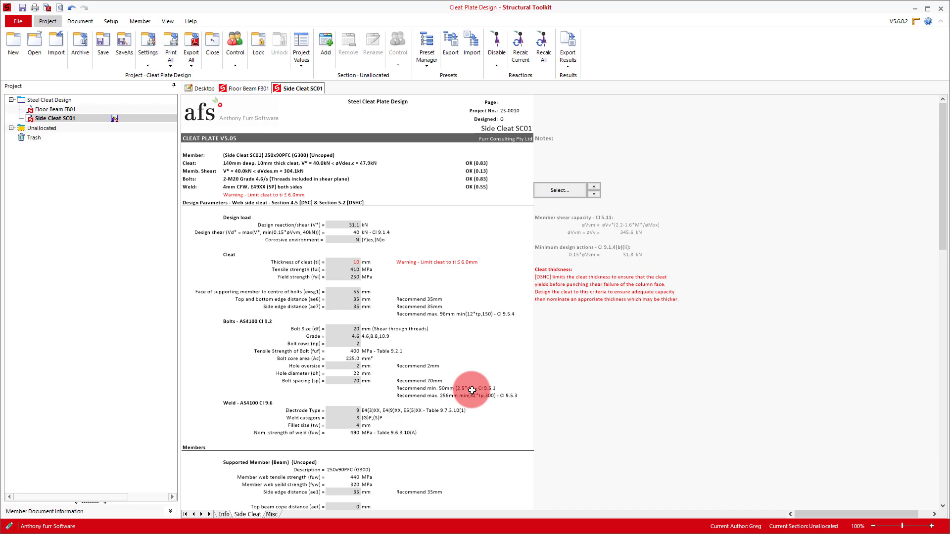
click(352, 261)
text(6)
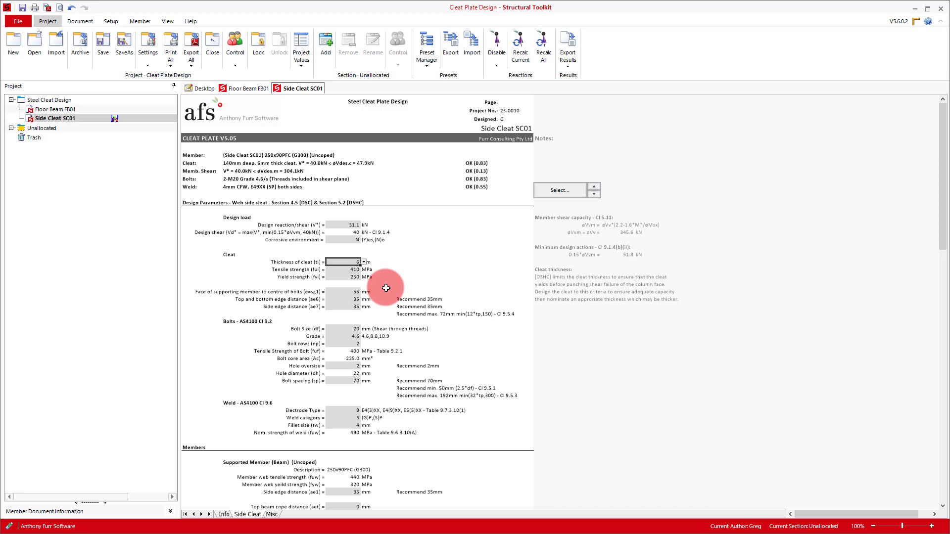
scroll(down, 3)
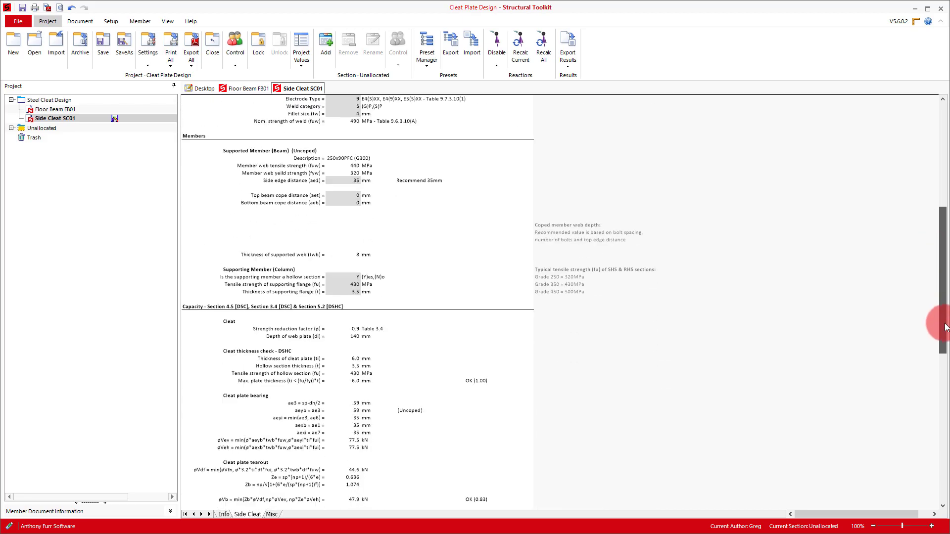
scroll(down, 3)
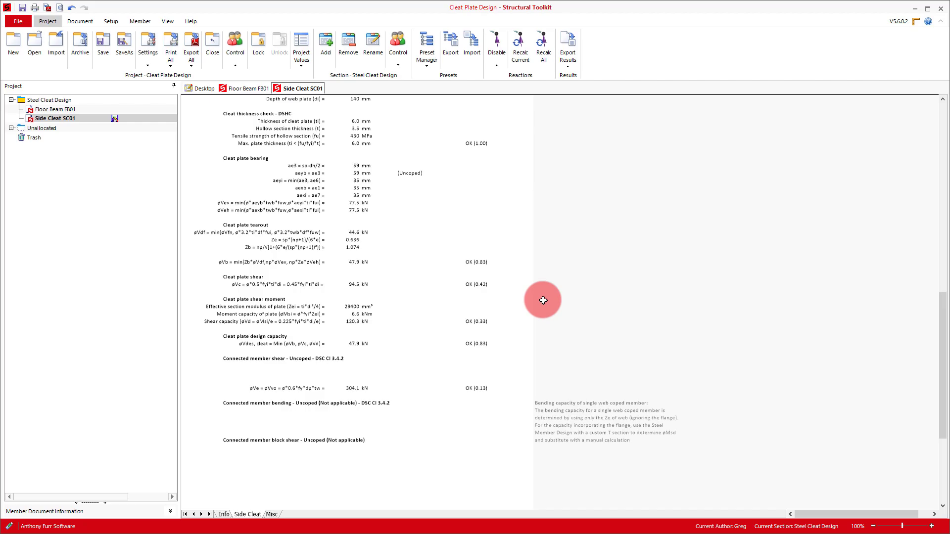
scroll(down, 3)
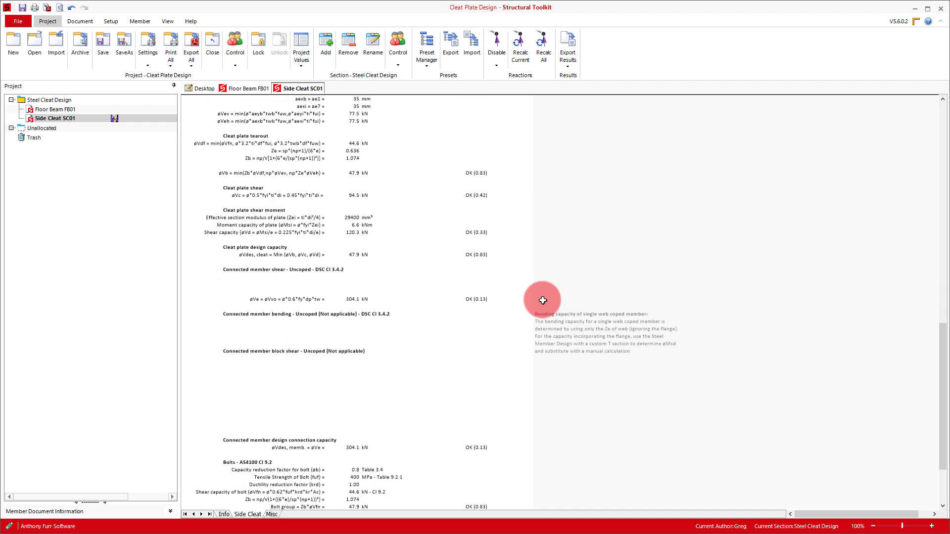
mouse_move(526, 319)
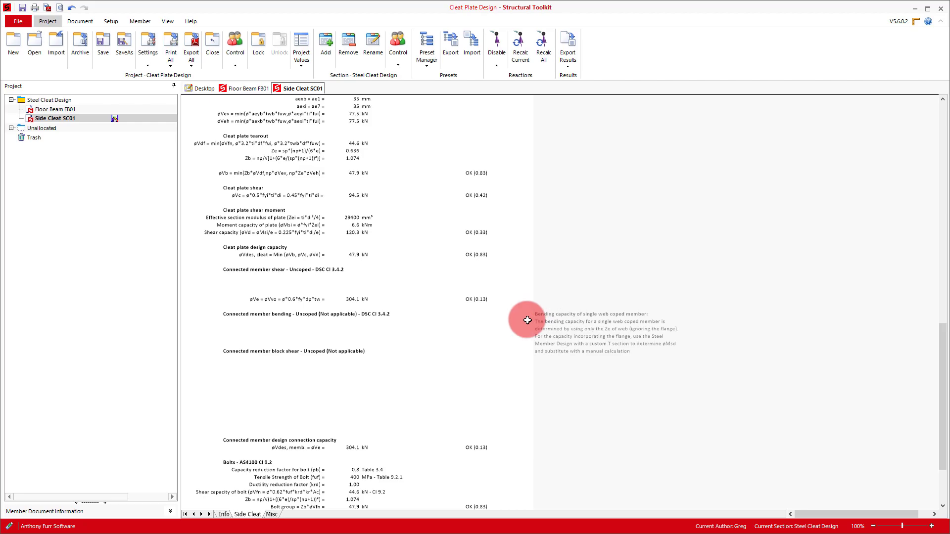
scroll(down, 3)
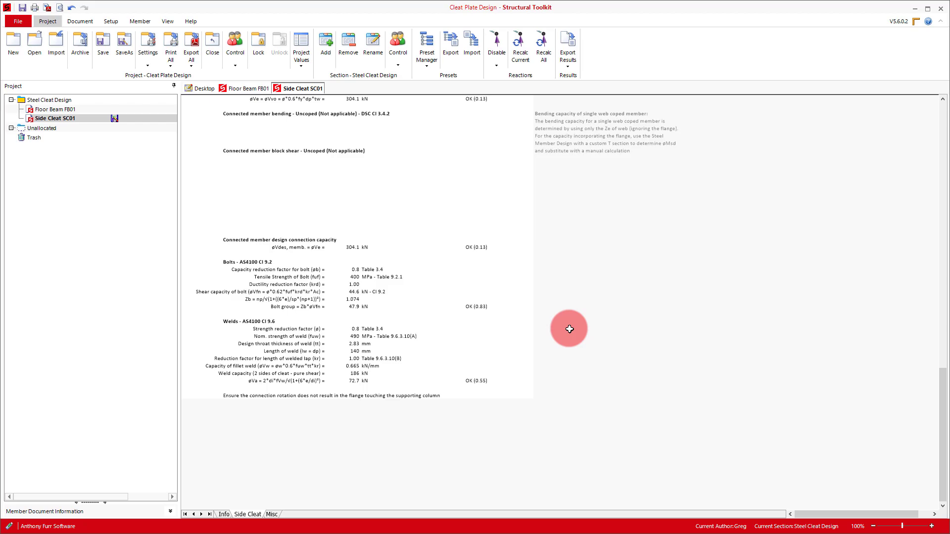
mouse_move(773, 382)
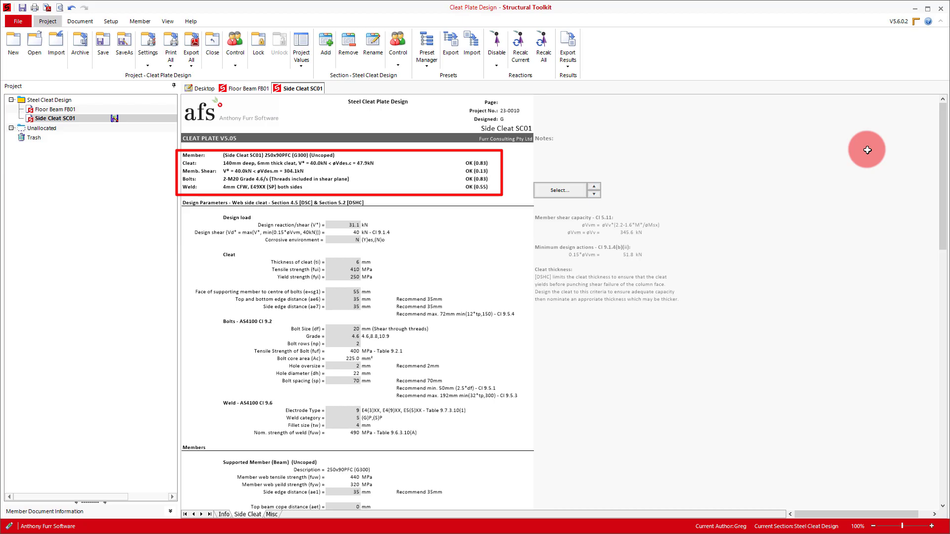
click(336, 171)
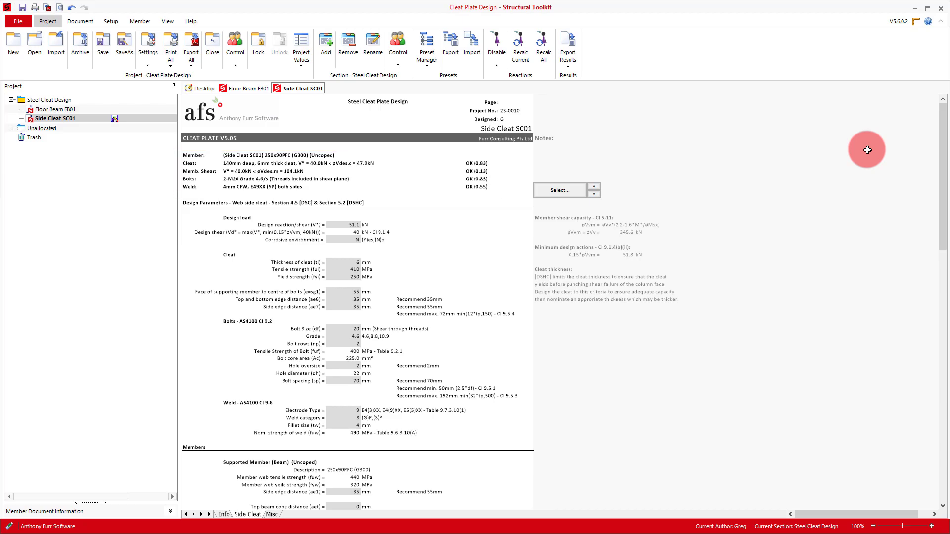